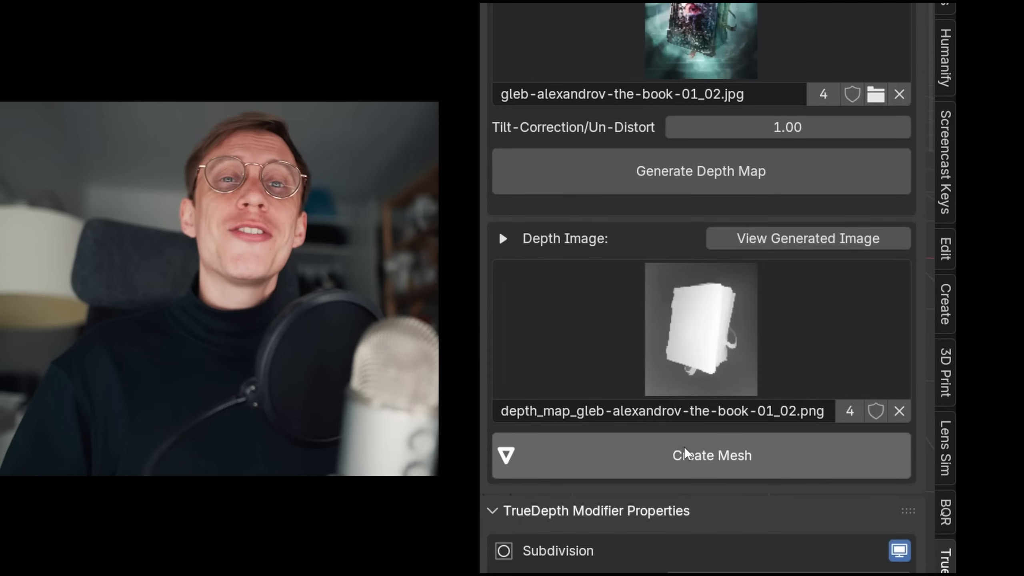
Step: Create a mesh from the depth map and view the True Depth page's Documentation tab
left_click(700, 455)
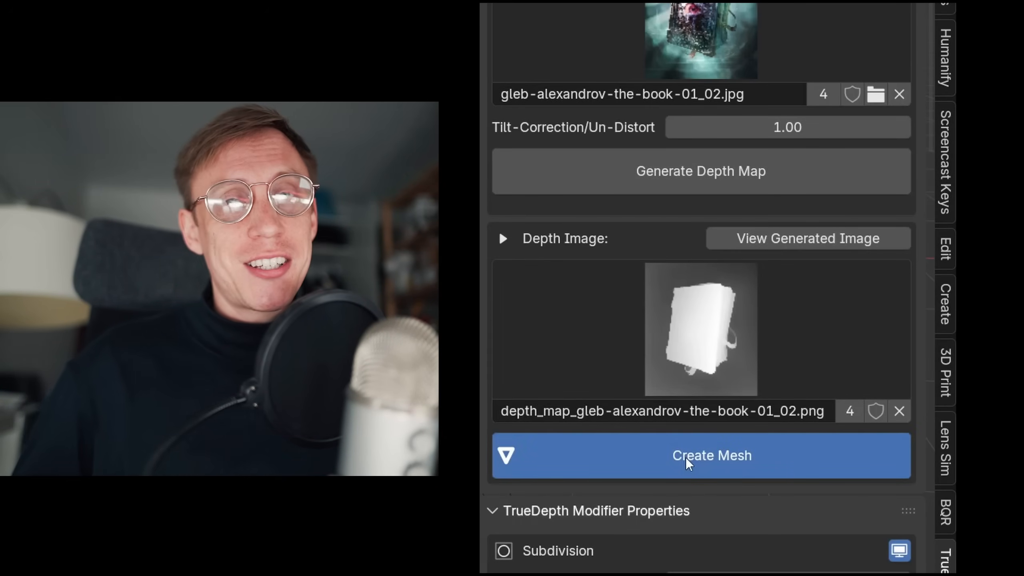
left_click(700, 455)
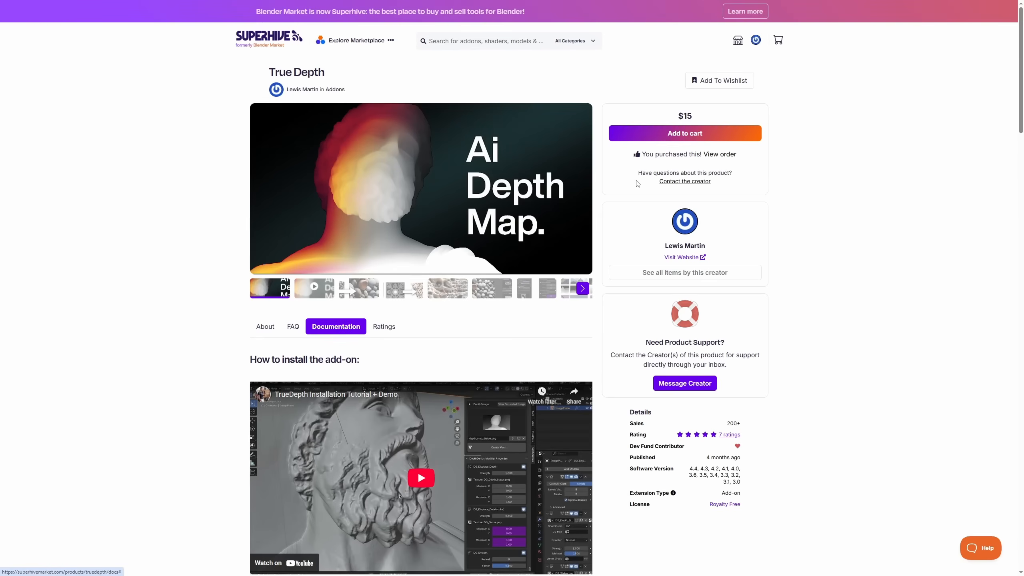
left_click(720, 154)
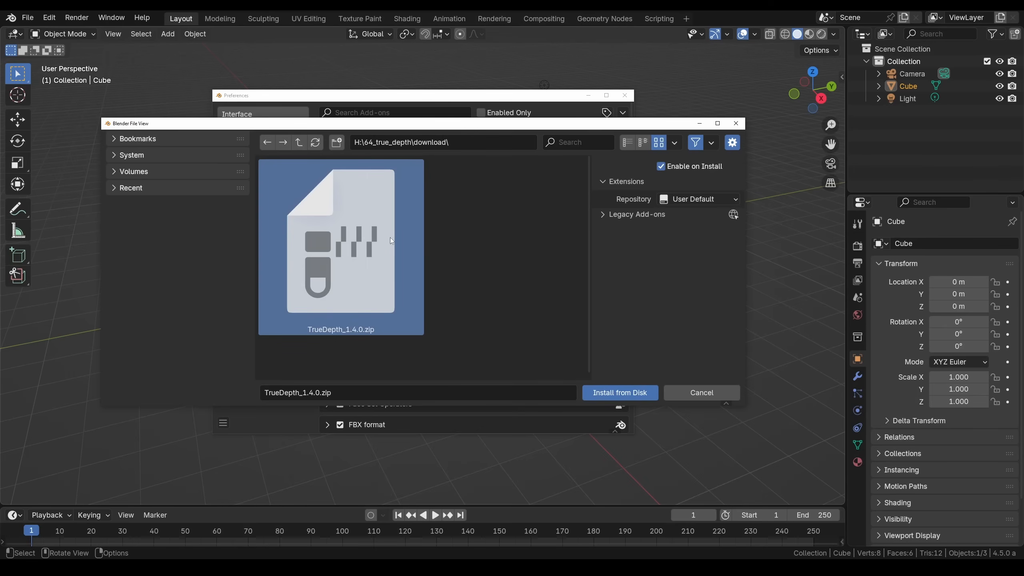
mouse_move(619, 393)
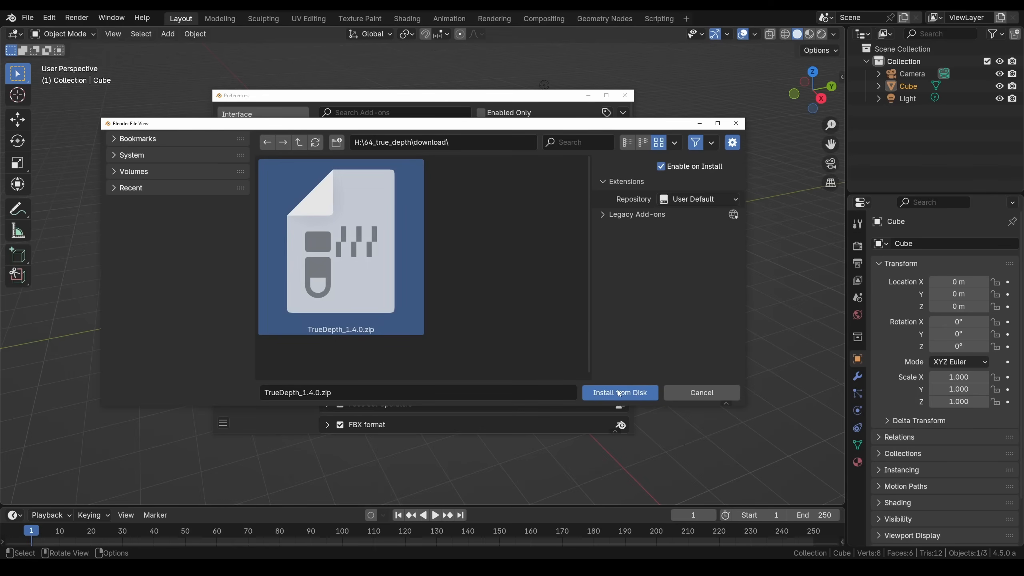
Step: Install TrueDepth_1.4.0.zip from disk and expand its add-on entry
left_click(619, 393)
type("true")
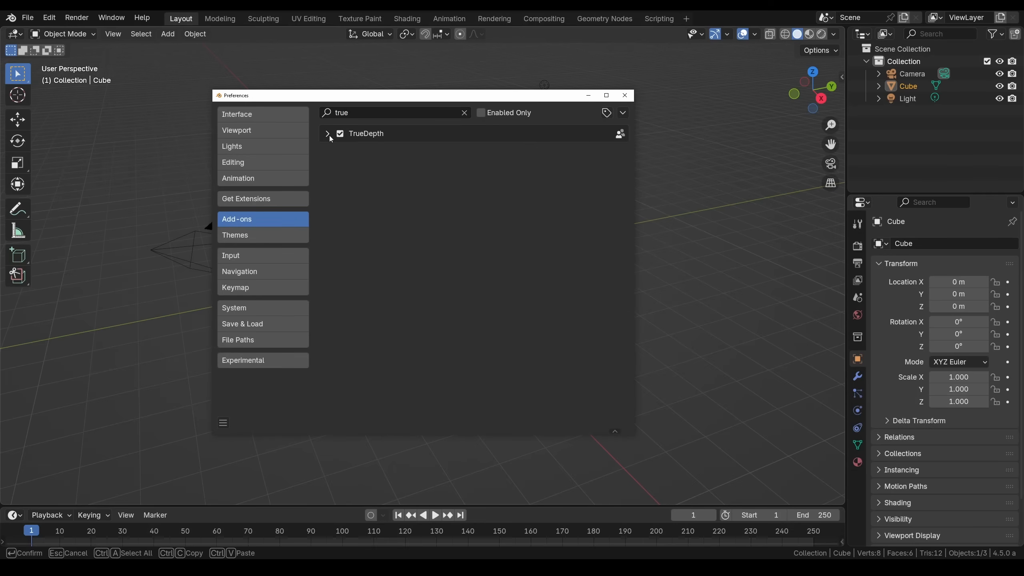
left_click(327, 134)
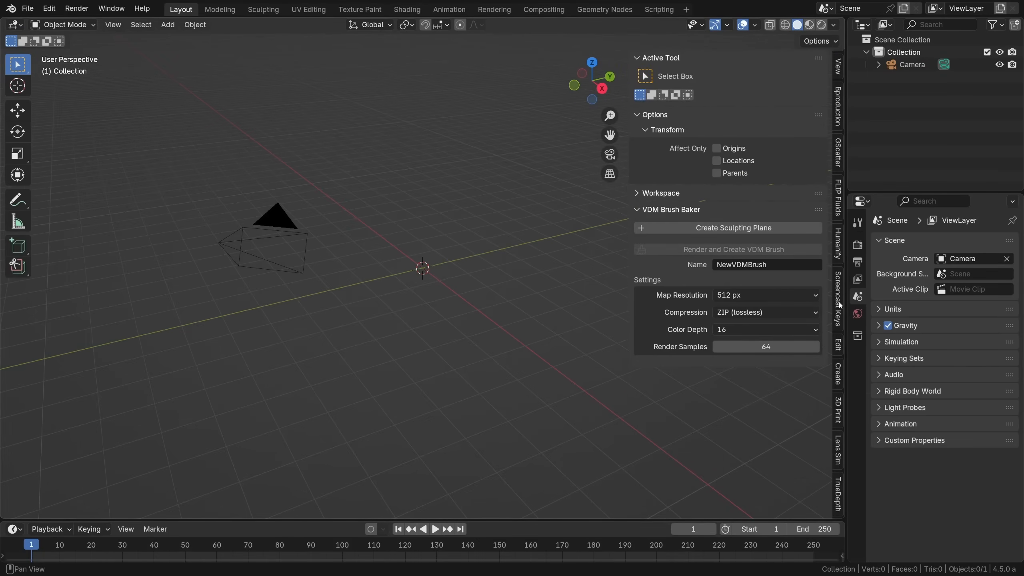
Step: Show the TrueDepth sidebar panel and set Model Size to VIT-L : Large
left_click(838, 494)
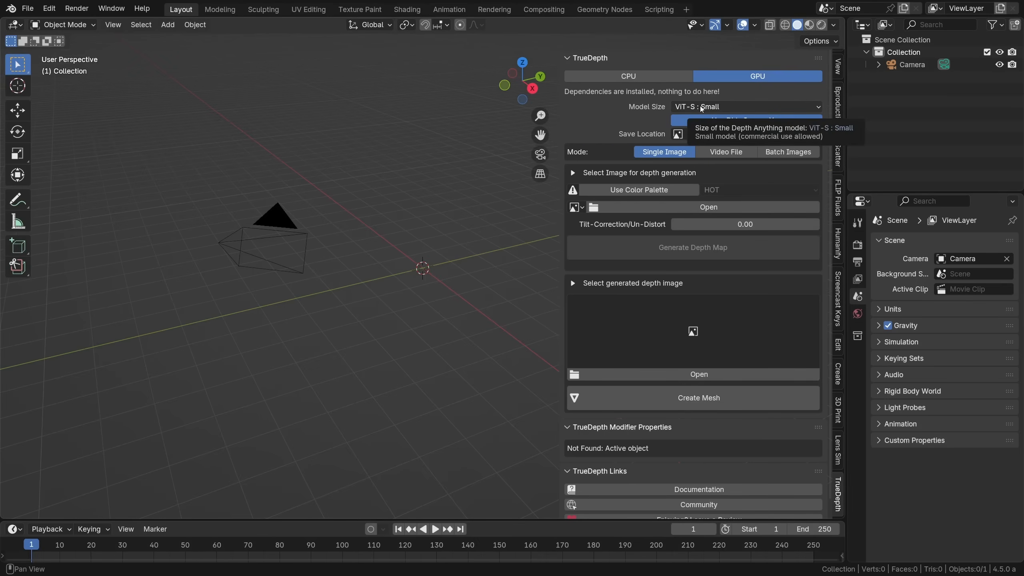
left_click(746, 106)
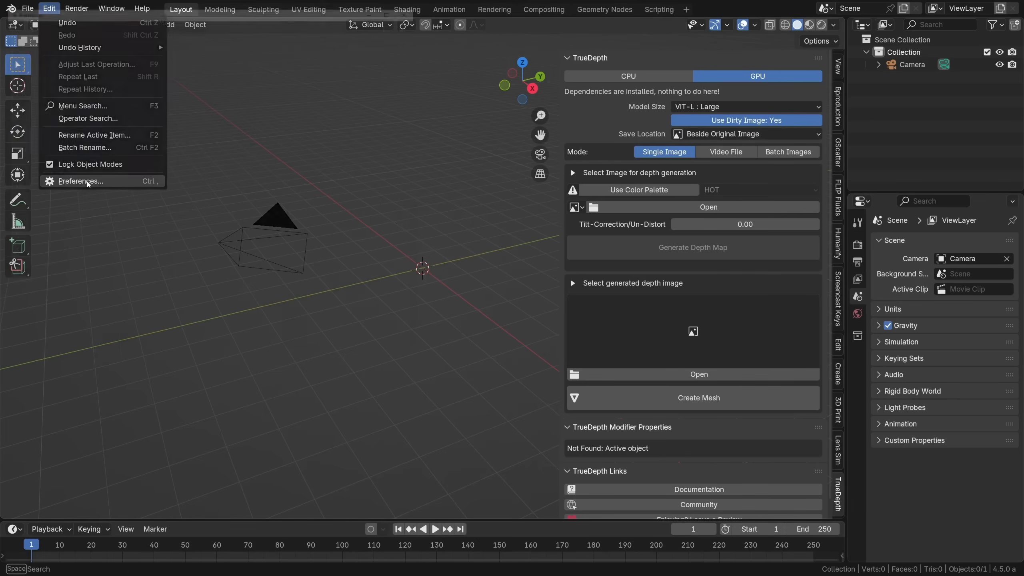
left_click(81, 181)
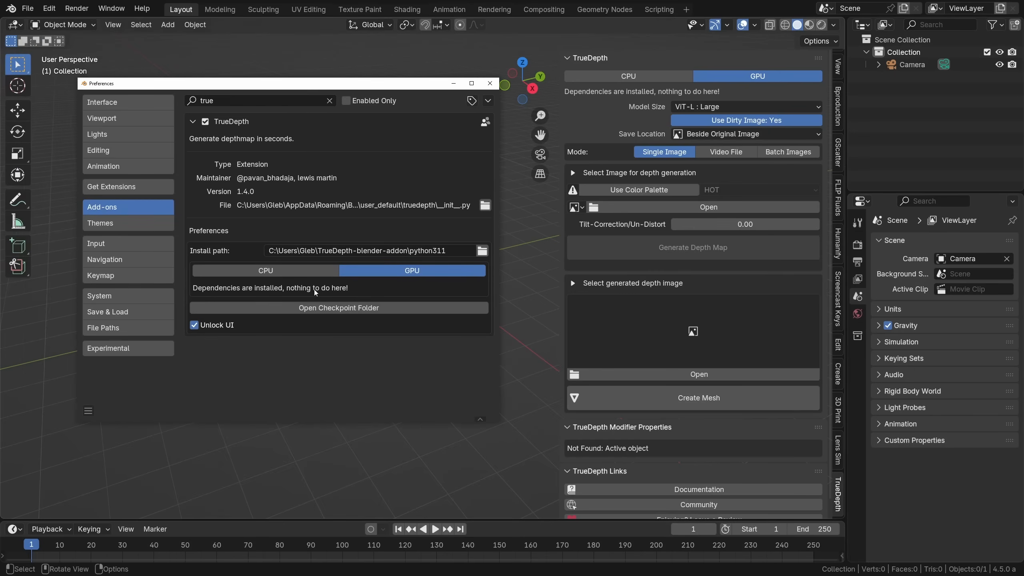
left_click(338, 307)
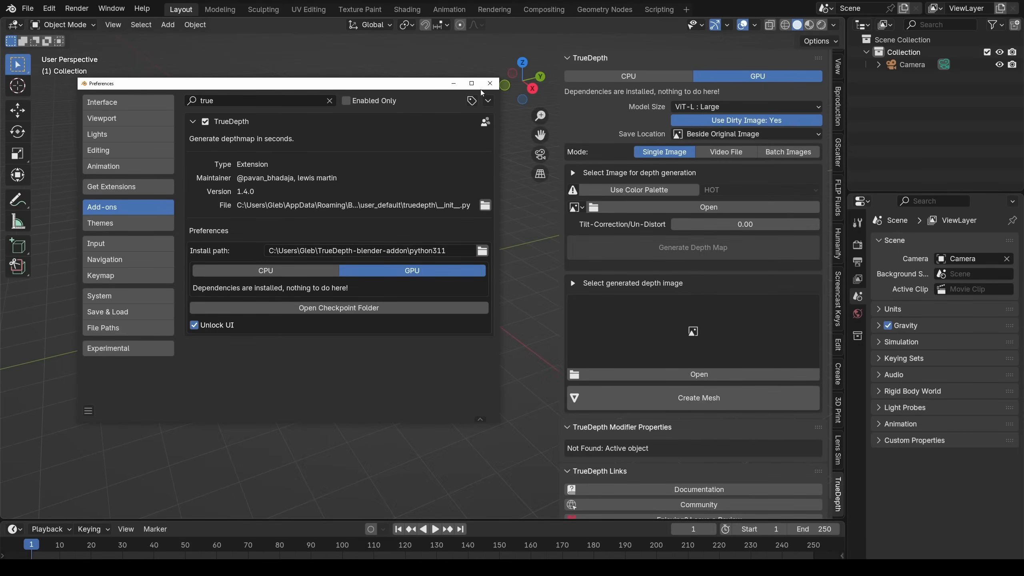
left_click(488, 83)
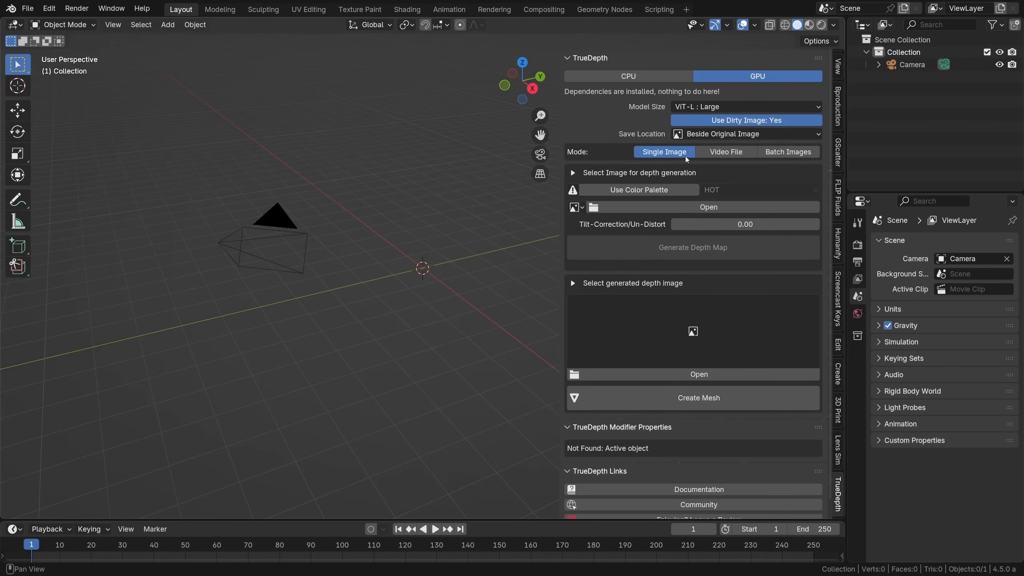
mouse_move(645, 190)
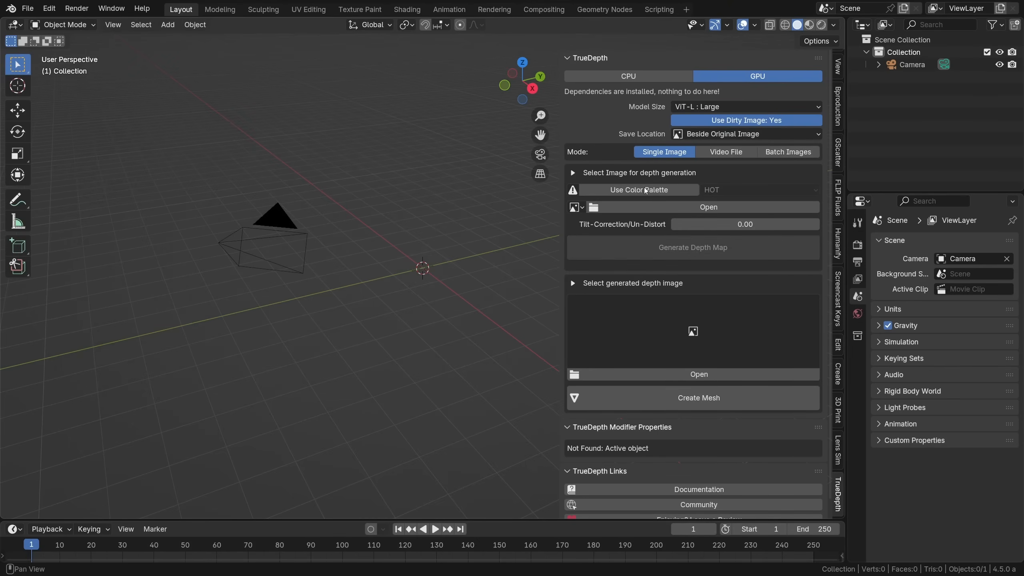
Step: Load 01_Shoes_830.jpg, generate its depth map and build a displaced mesh from it
left_click(707, 207)
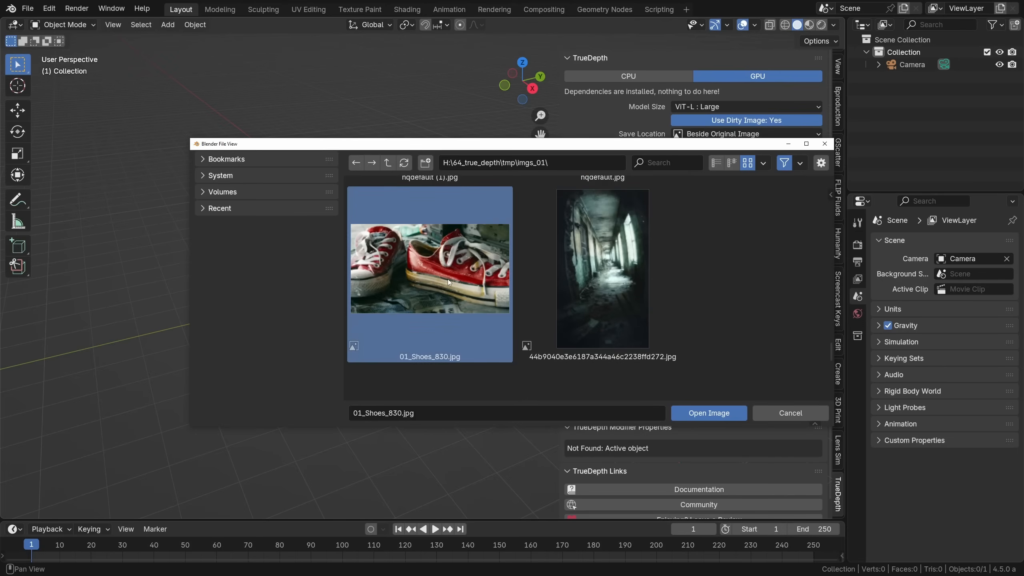
left_click(708, 413)
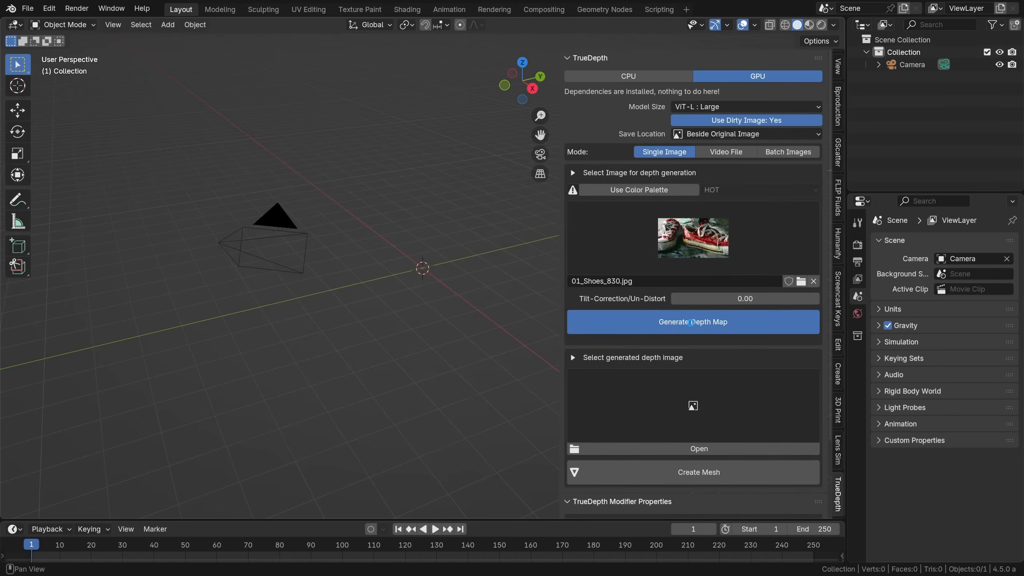
left_click(691, 322)
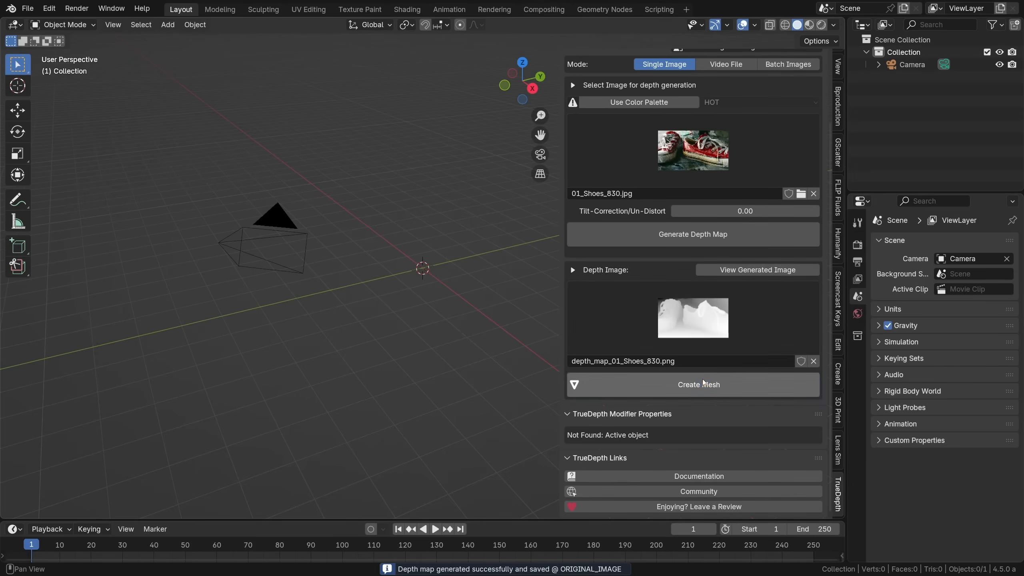
left_click(697, 384)
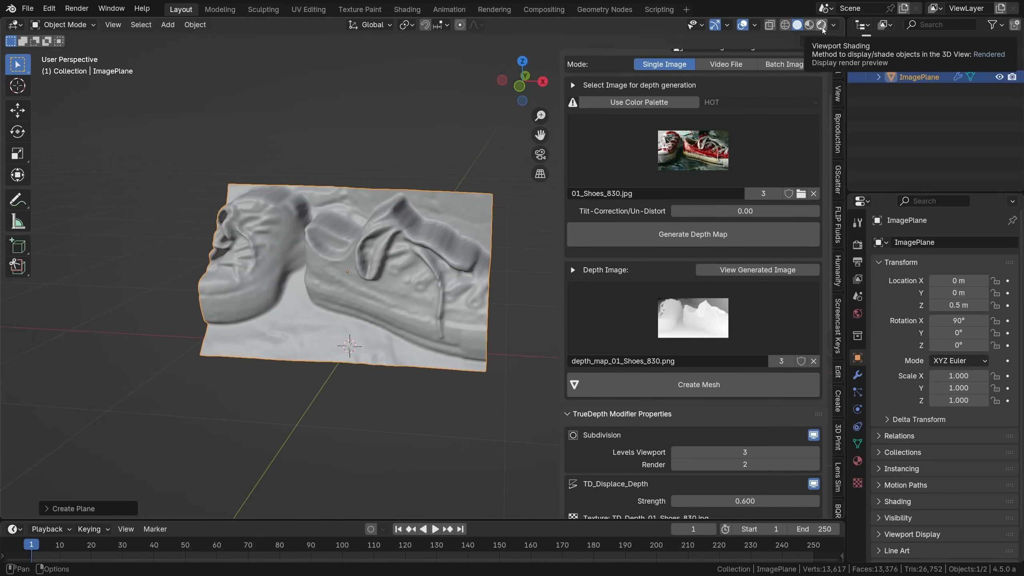
Step: Preview the shoes mesh in rendered colours and add an Area light to the scene
left_click(822, 25)
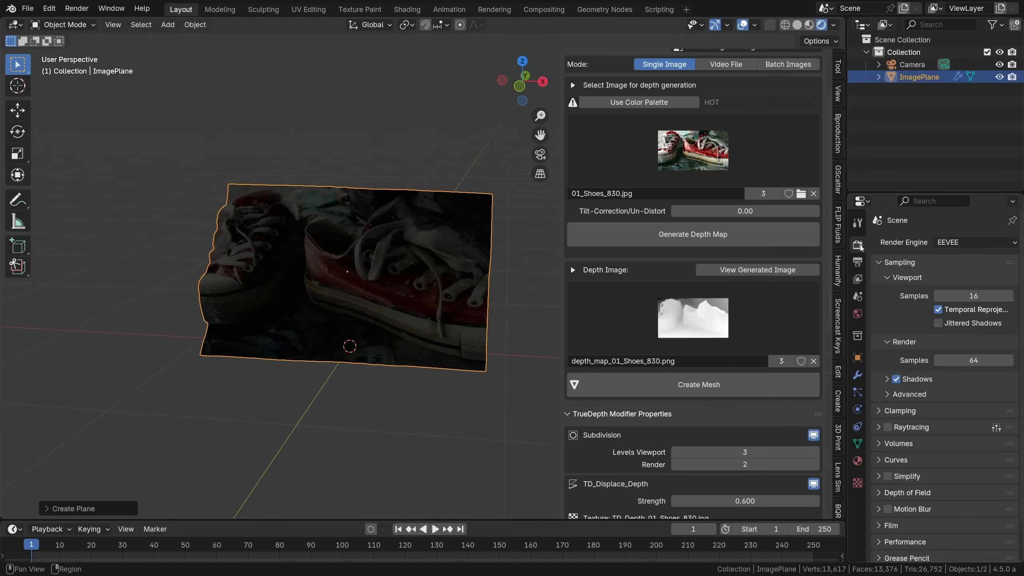
mouse_move(436, 236)
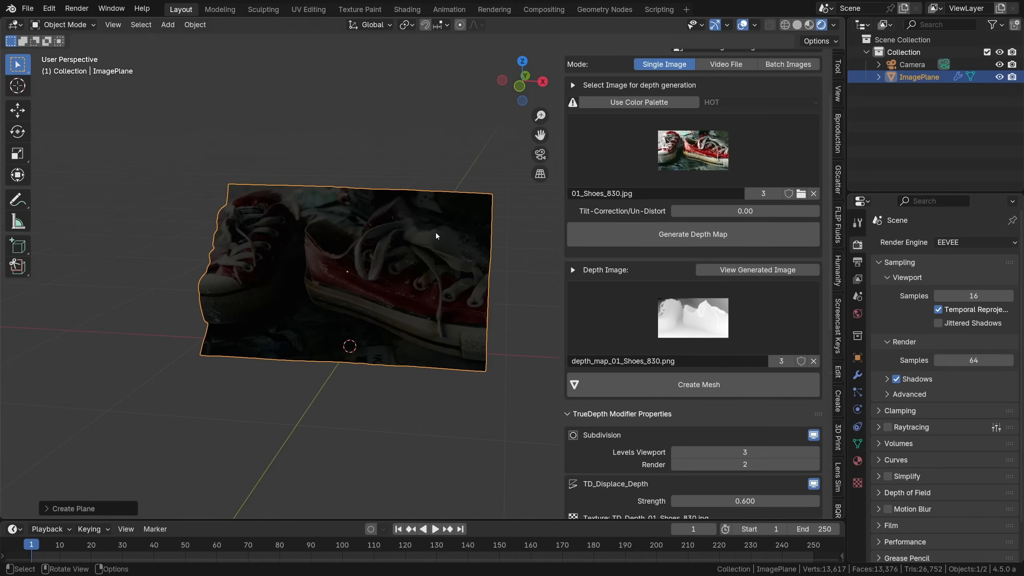
left_click(167, 24)
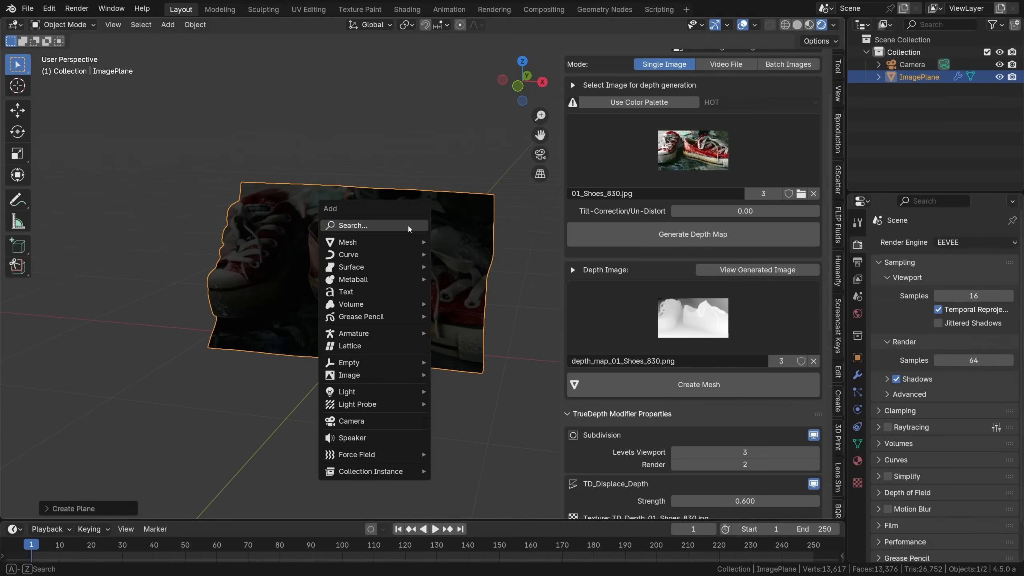
mouse_move(346, 391)
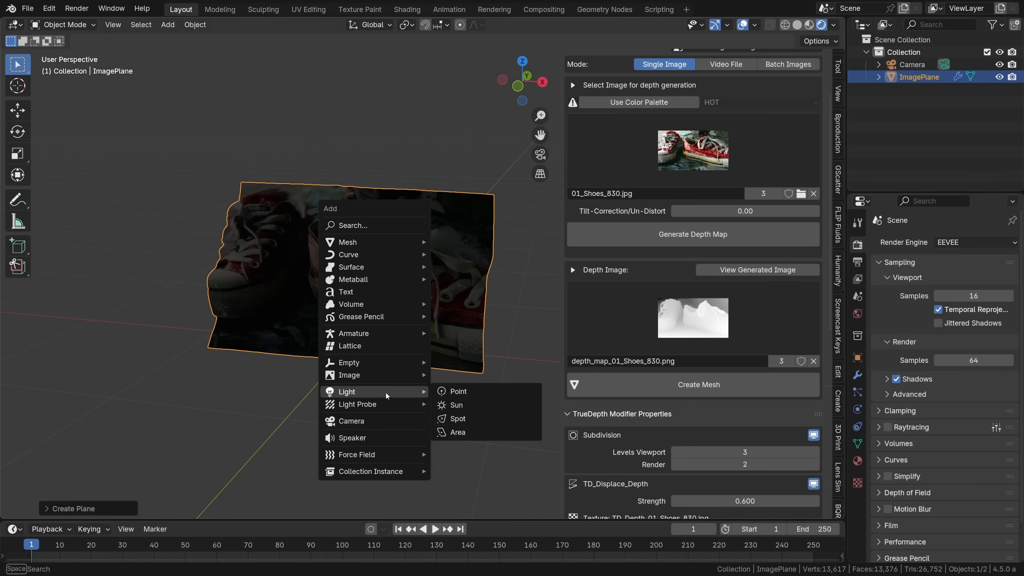
left_click(457, 432)
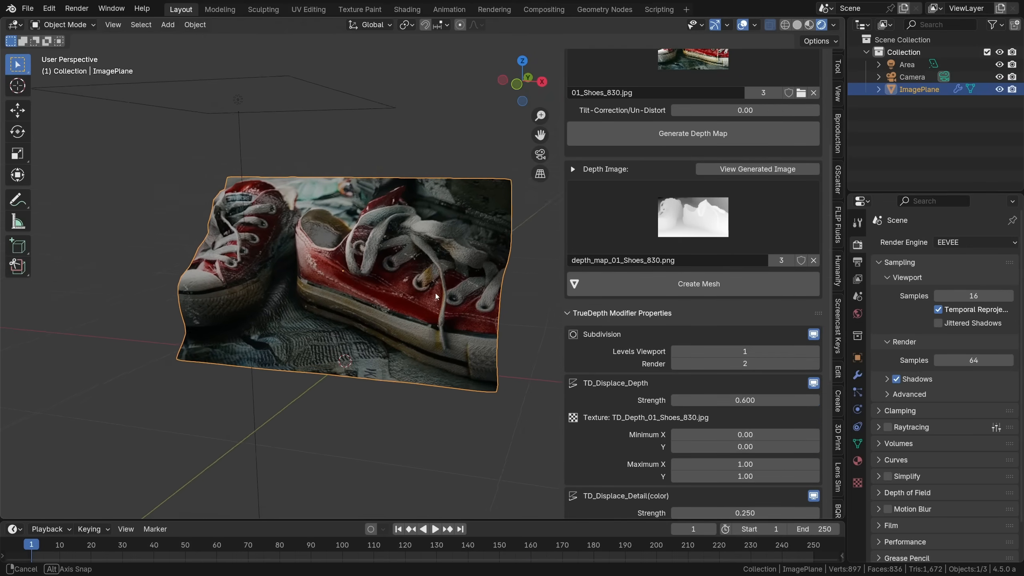
Step: Set the Subdivision viewport and render levels both to 5
left_click(814, 351)
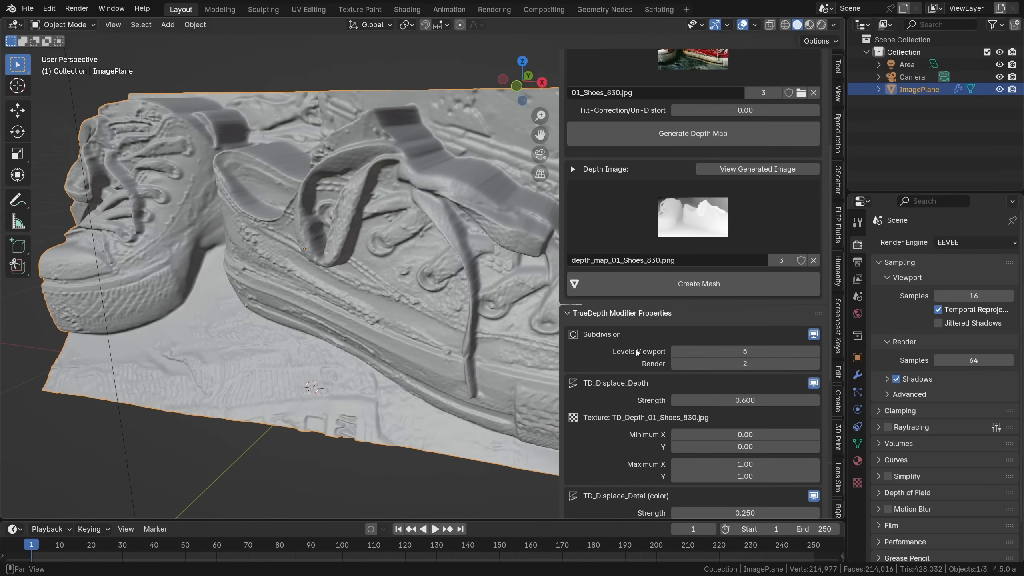
left_click(744, 364)
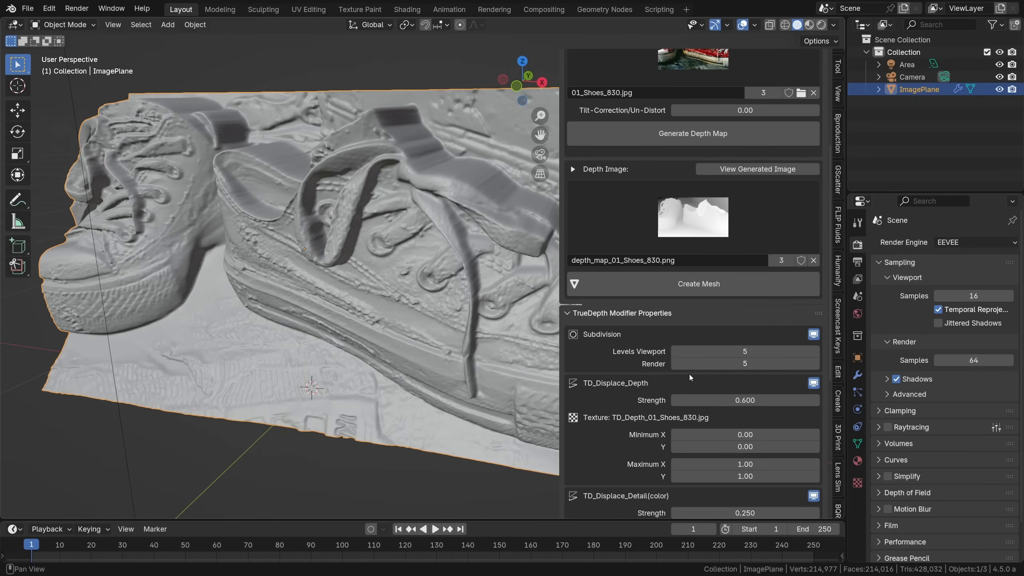
scroll("down", 3)
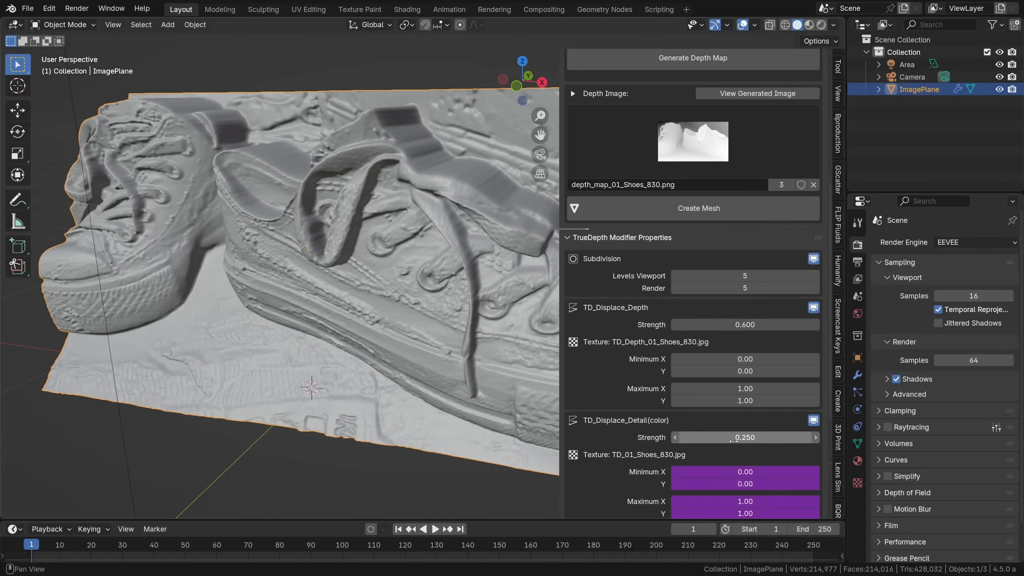
Step: Try other TD_Displace_Detail strengths, then cancel to keep 0.250
left_click_drag(745, 437, 679, 437)
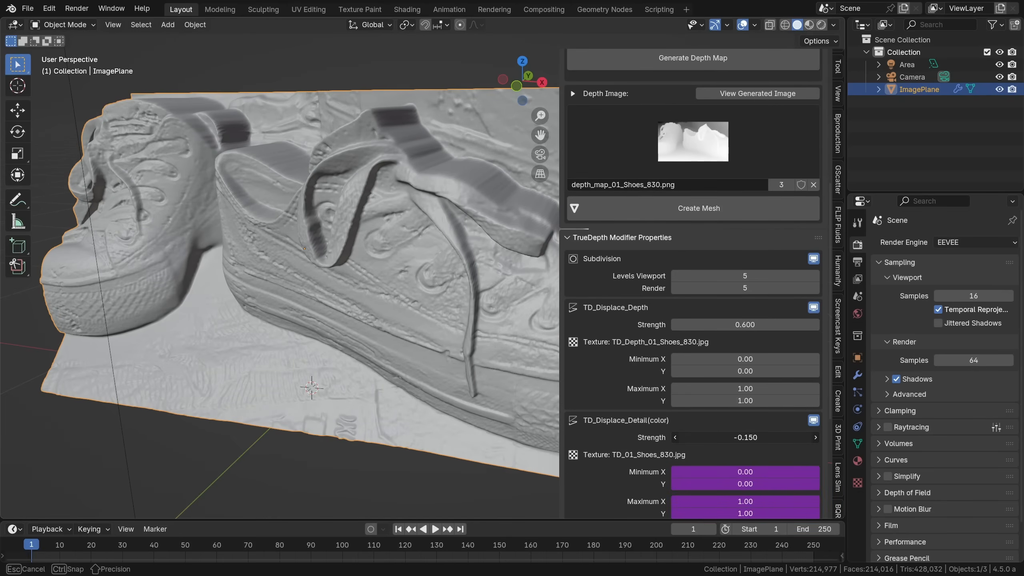
left_click(745, 437)
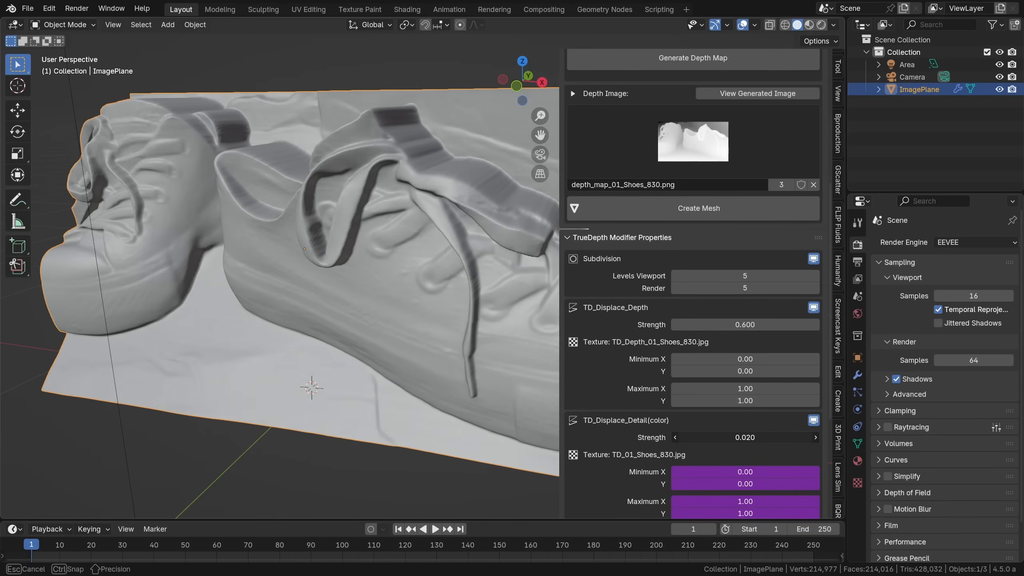
left_click(745, 436)
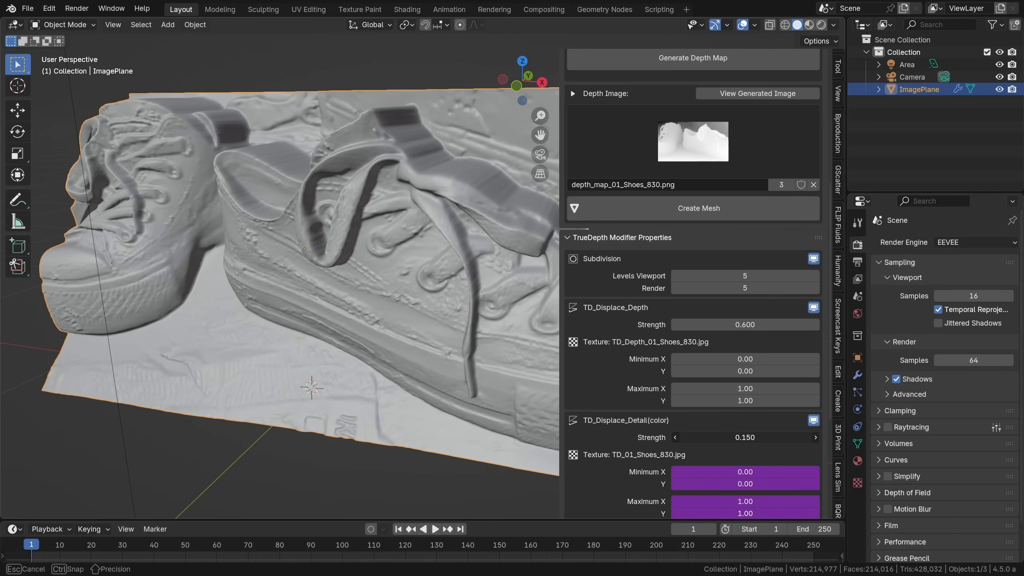
left_click(745, 437)
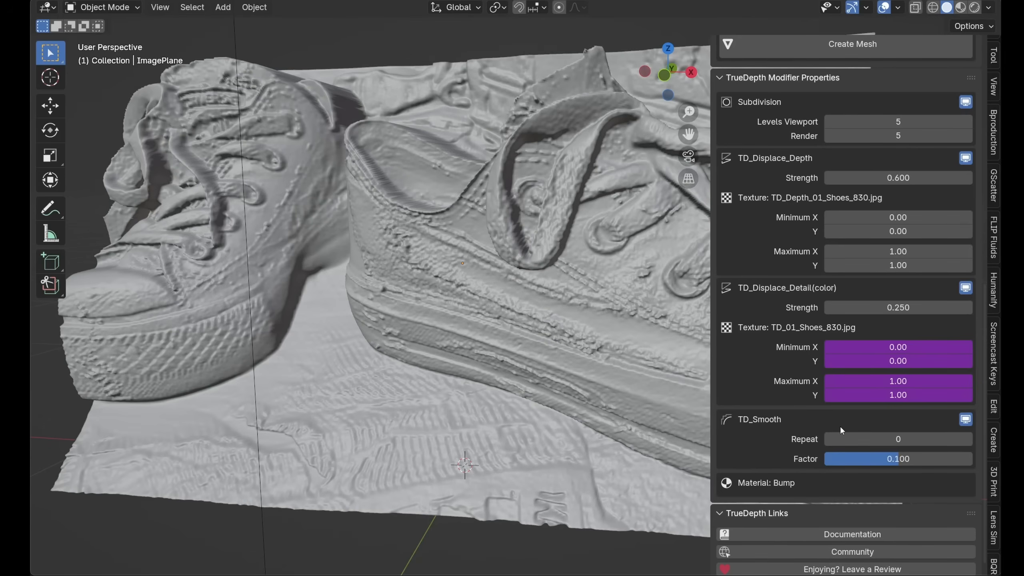
Step: Set TD_Smooth Repeat to 80 and raise both subdivision levels to 6
type("2")
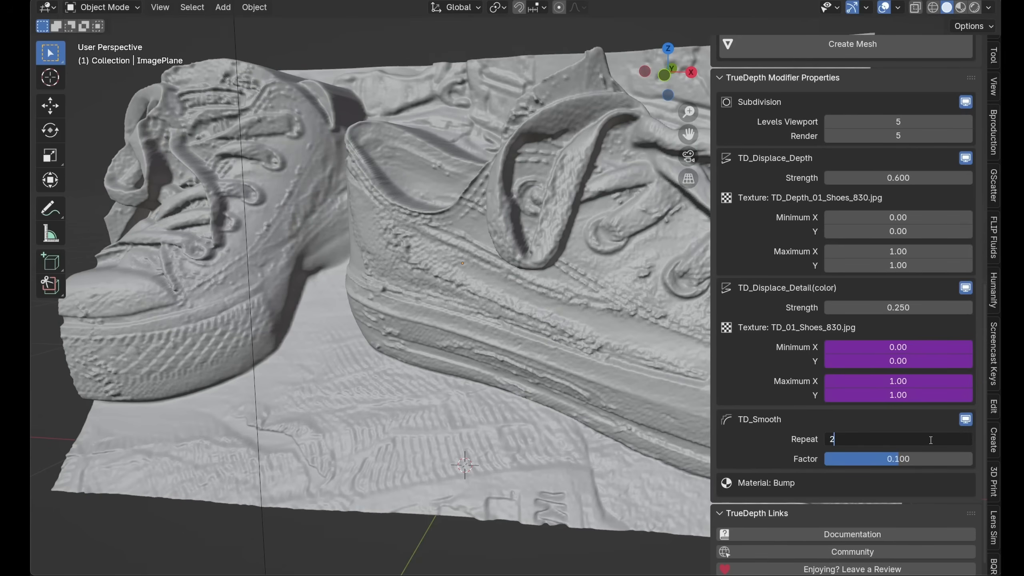
type("80")
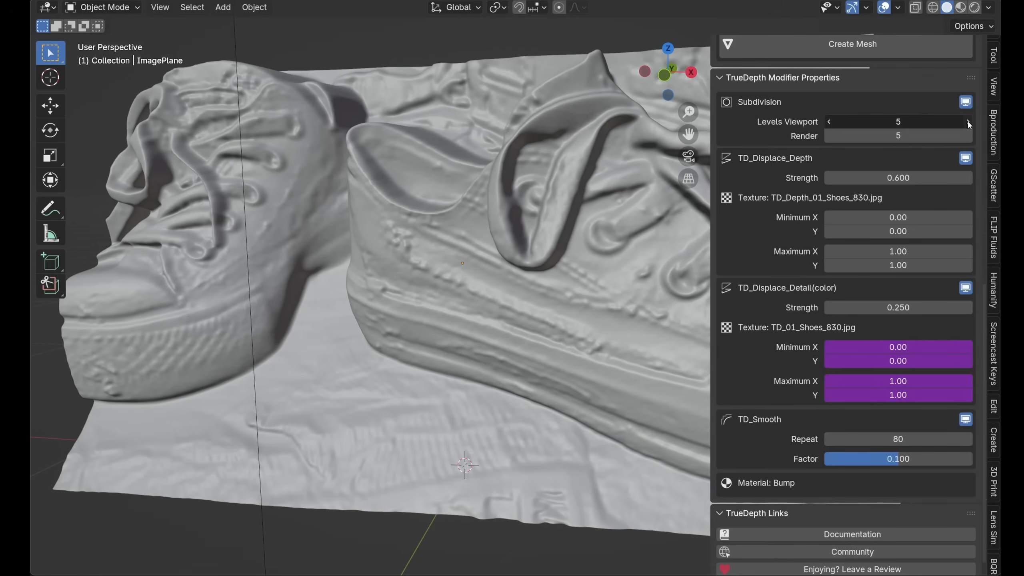
left_click(967, 122)
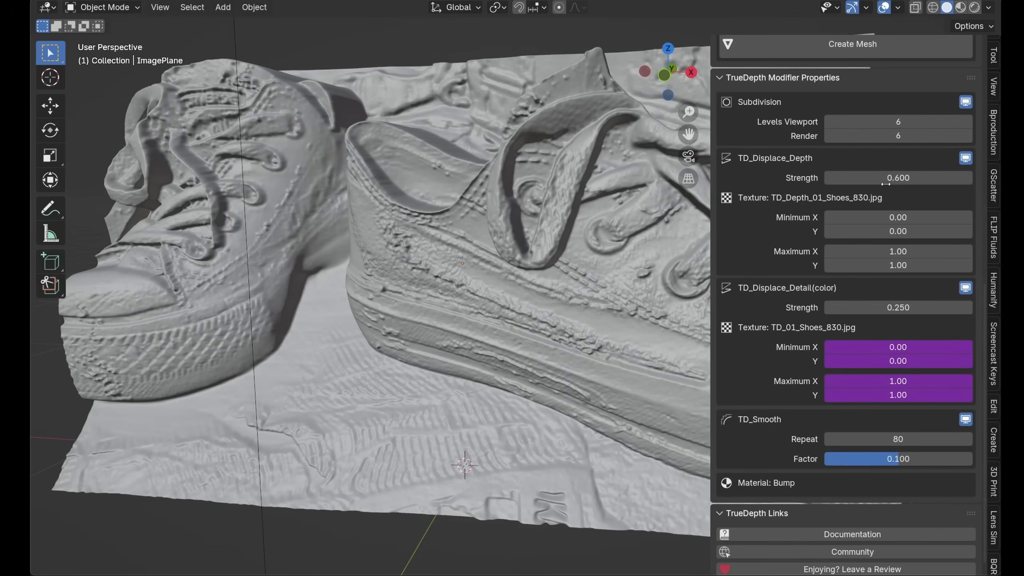
left_click(897, 439)
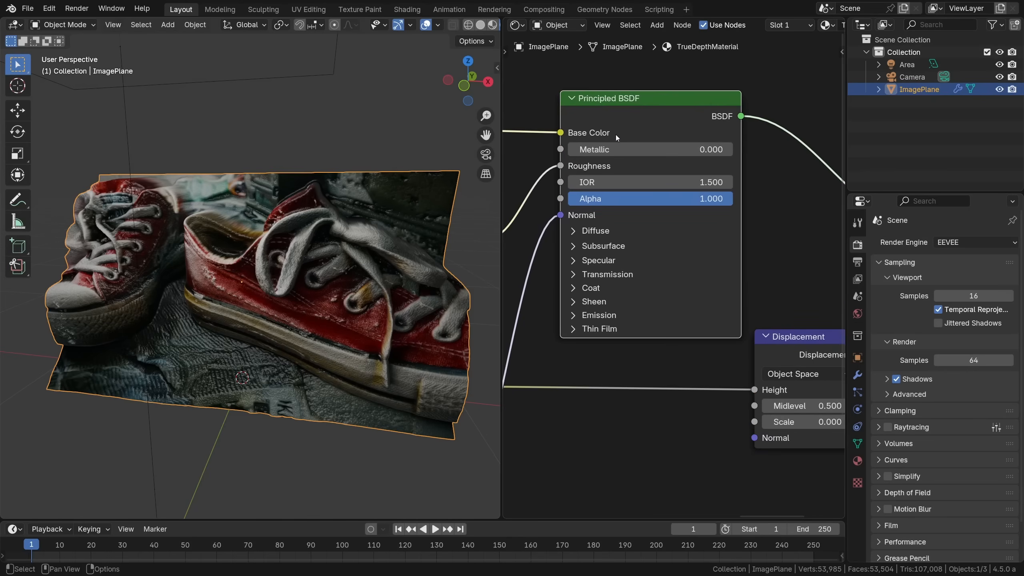
Step: Show TrueDepthMaterial's node tree beside the mesh and scroll to Color Management
left_click(598, 260)
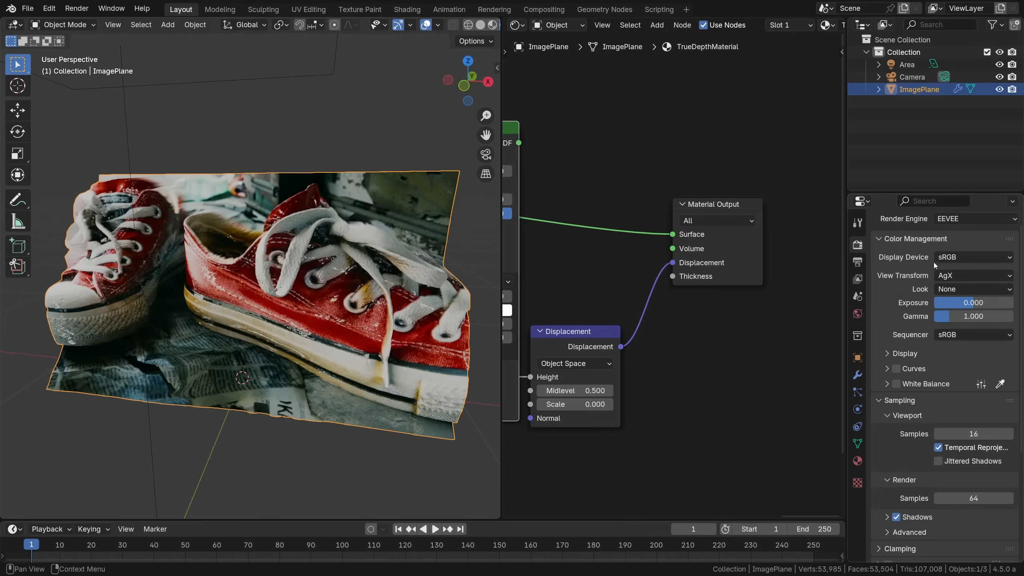
left_click(972, 275)
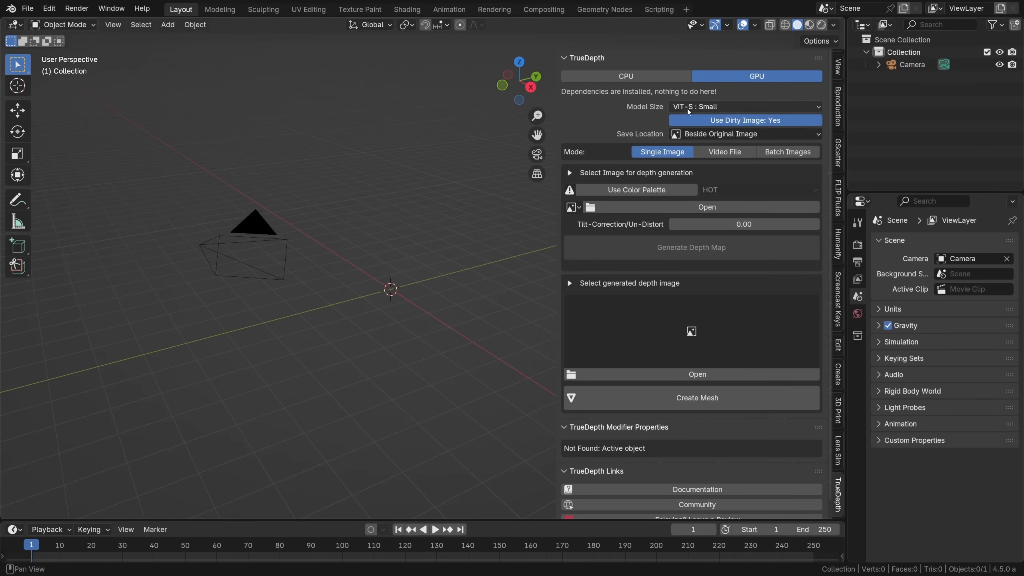
Step: List the TrueDepth depth model sizes with Small currently selected
left_click(745, 107)
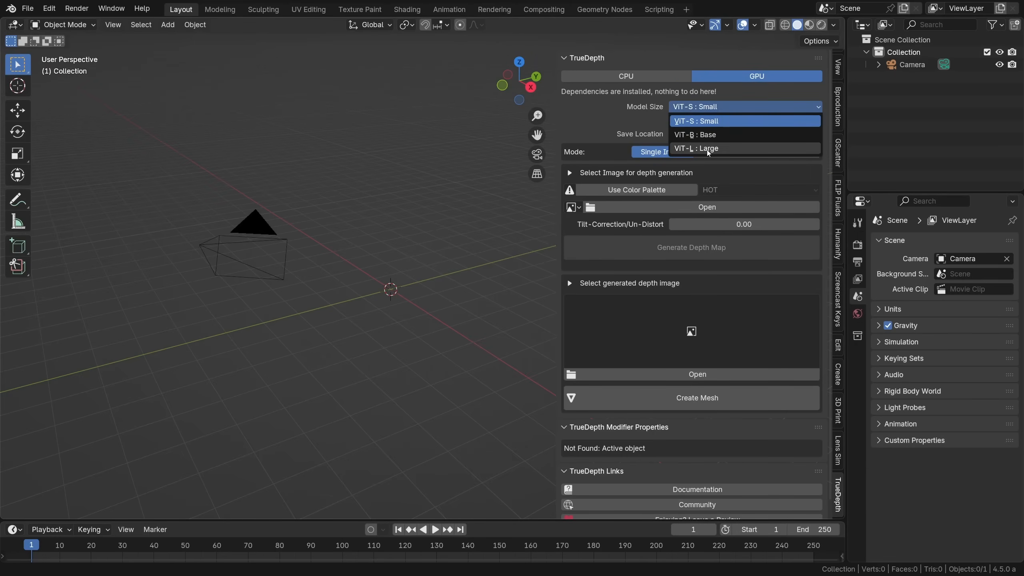